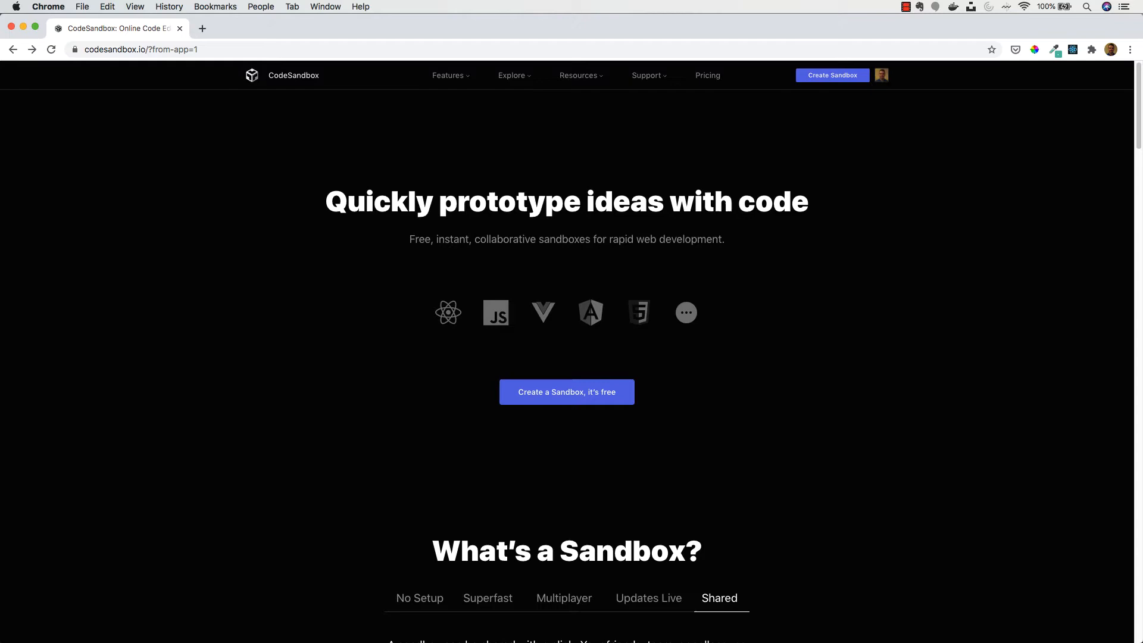
pyautogui.moveTo(543, 301)
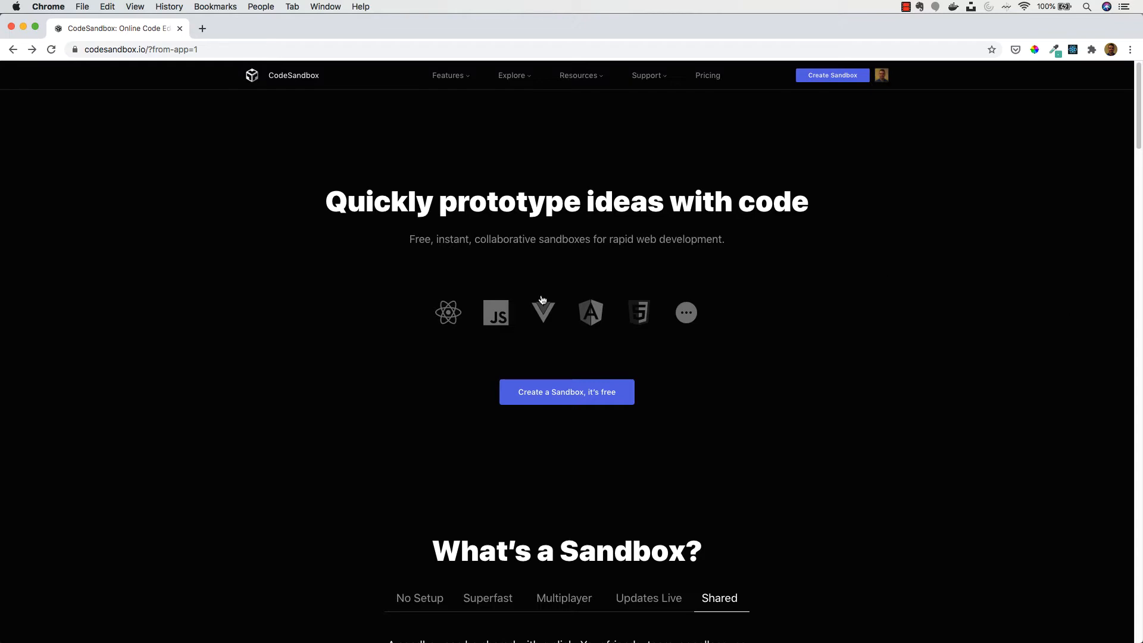
# Create a new sandbox from the Vanilla template under Recently Used Templates.
pyautogui.scroll(-3)
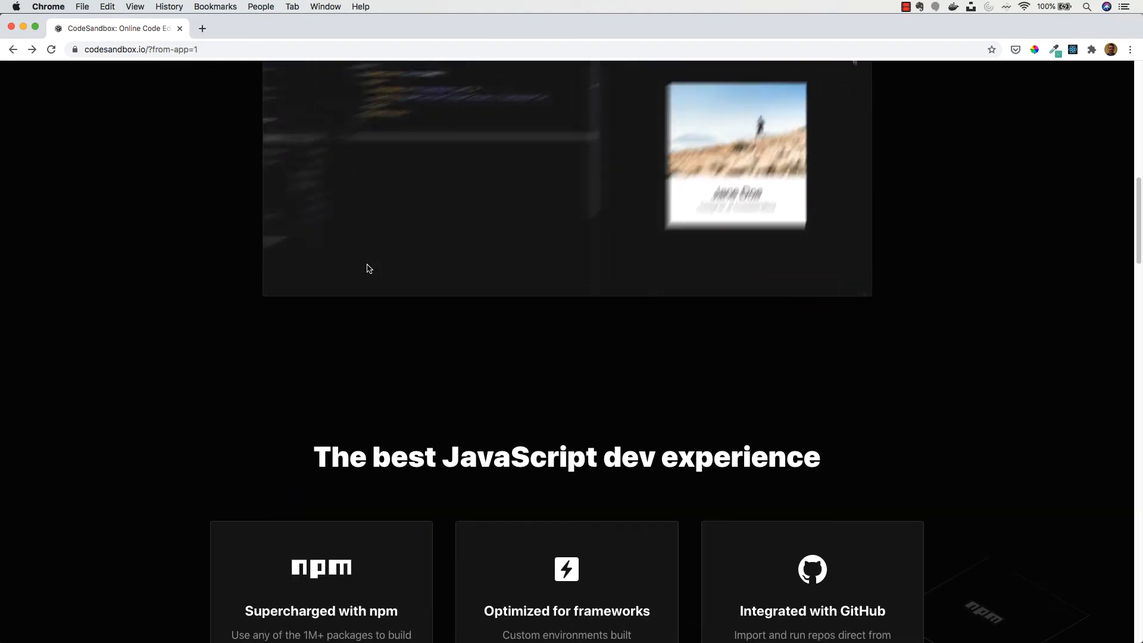
pyautogui.scroll(-3)
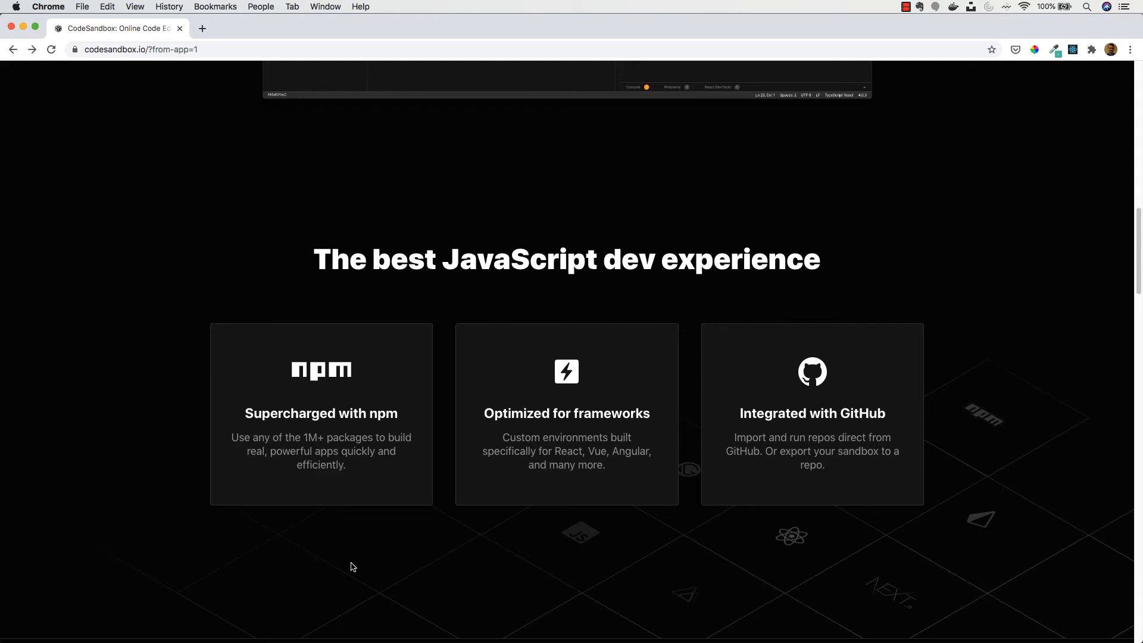
pyautogui.scroll(3)
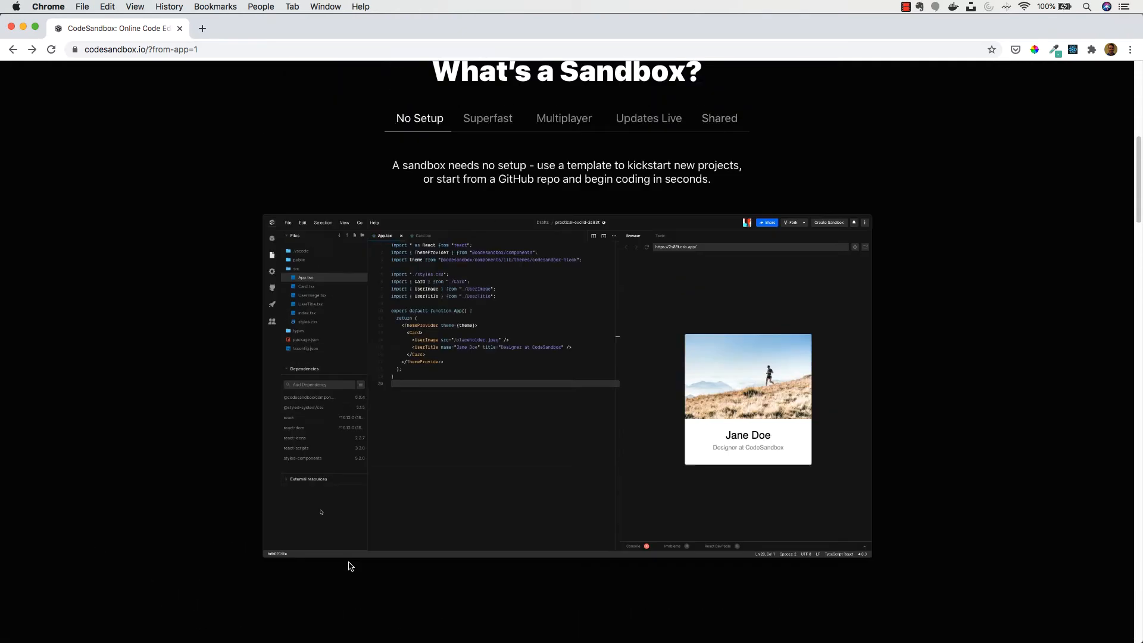
pyautogui.scroll(3)
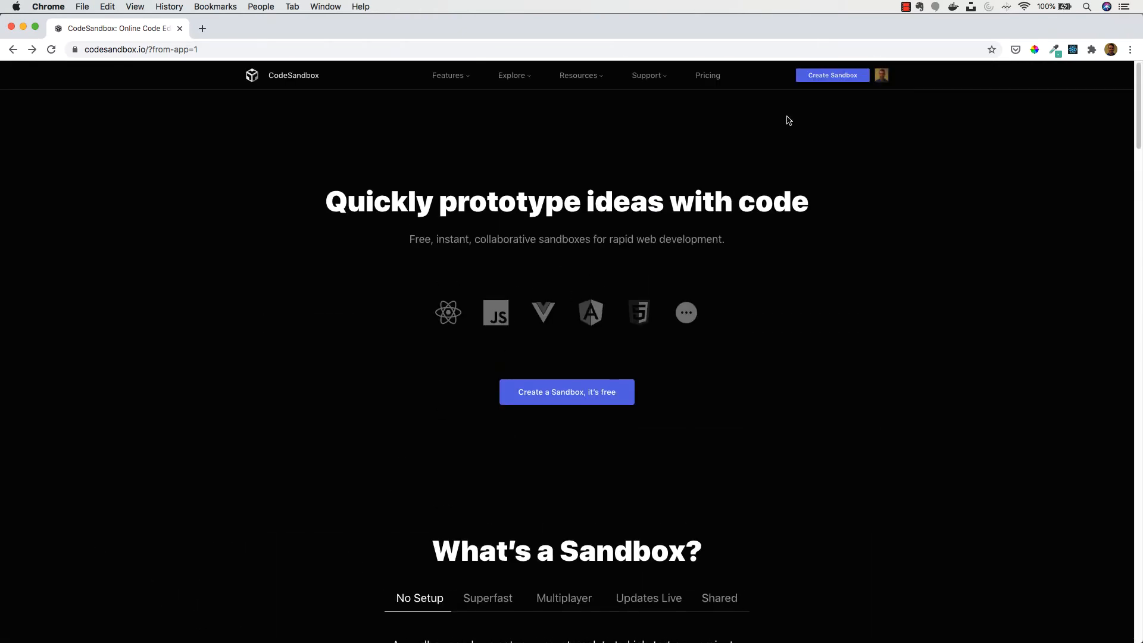
pyautogui.moveTo(821, 81)
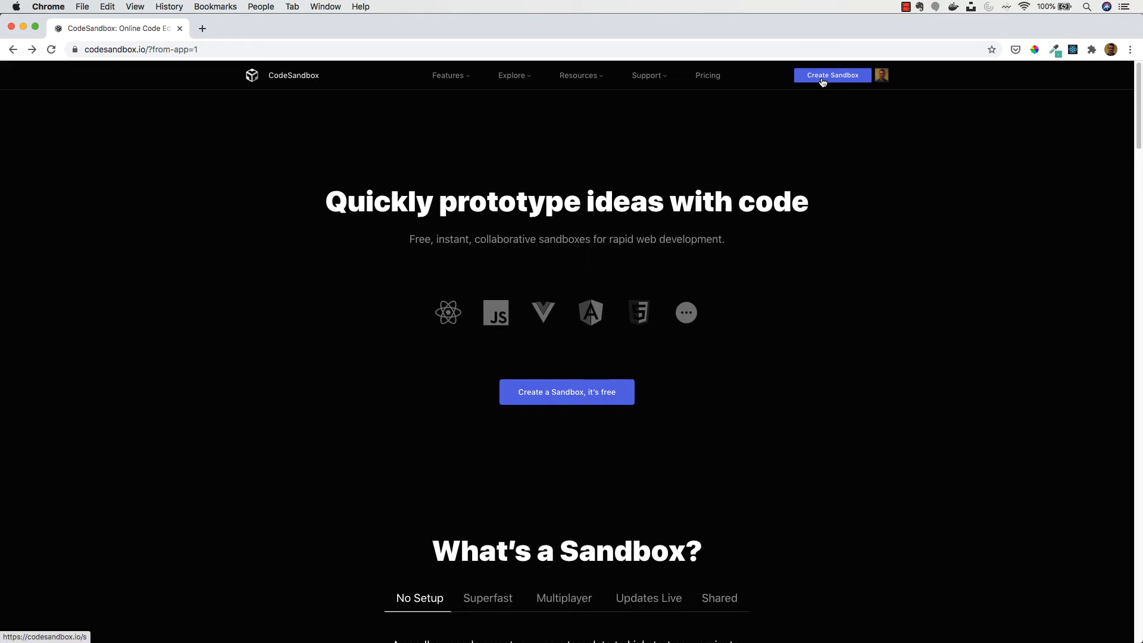
pyautogui.click(832, 75)
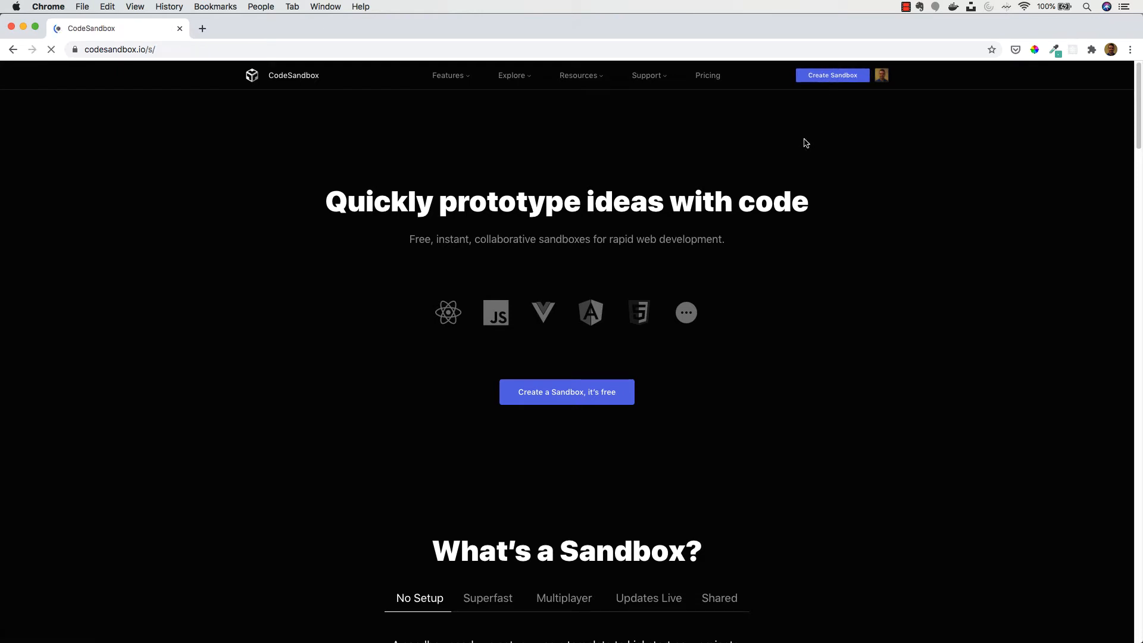
pyautogui.click(566, 391)
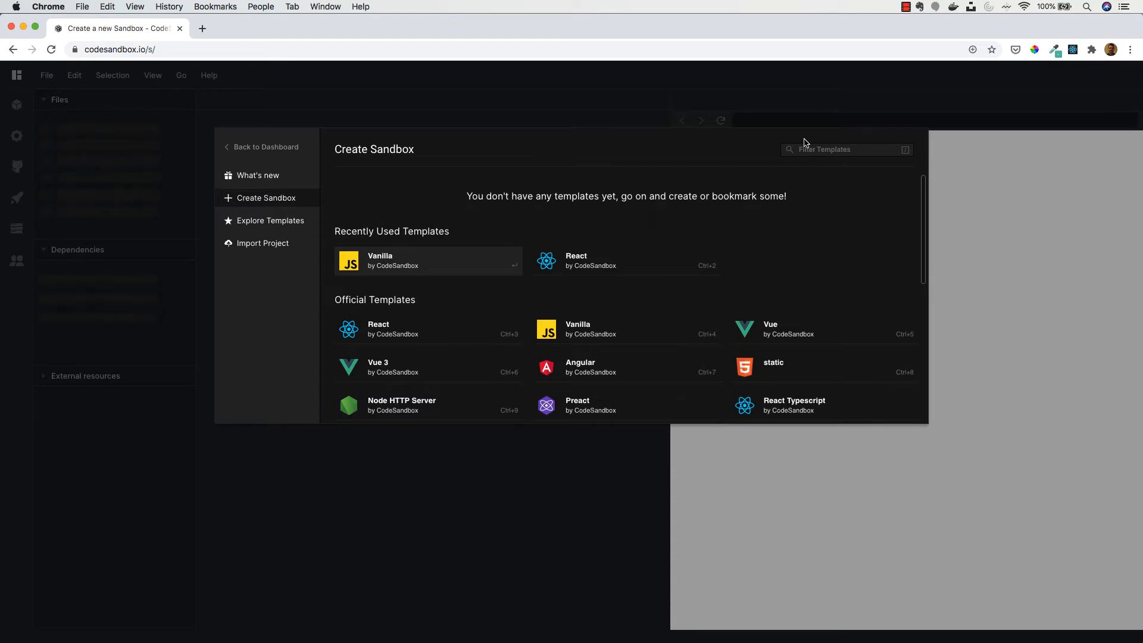
pyautogui.moveTo(620, 222)
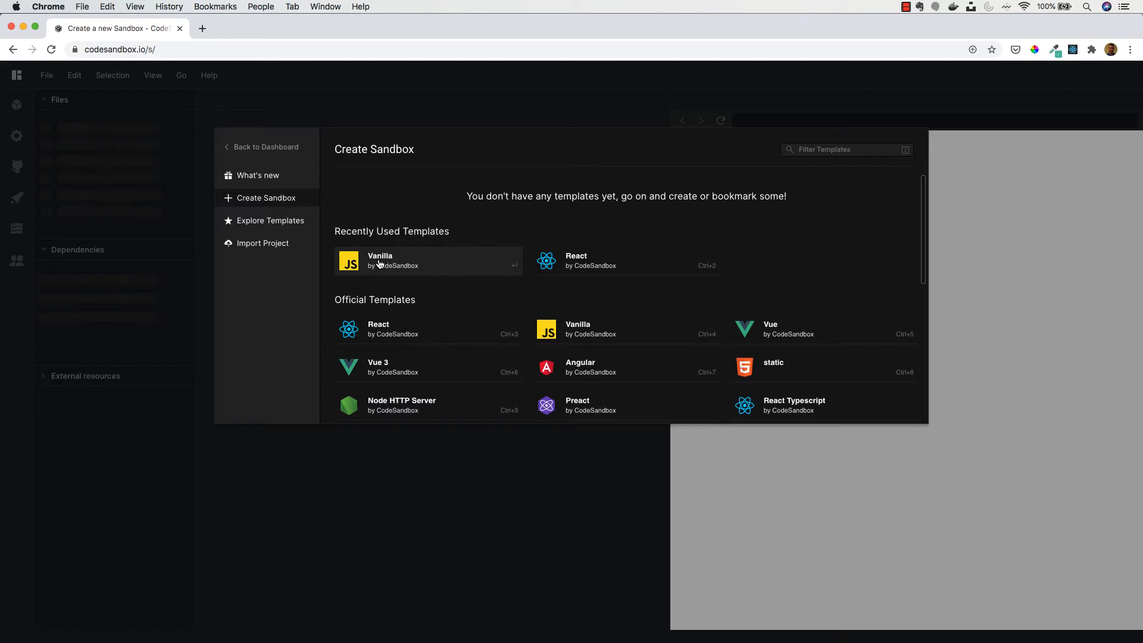
pyautogui.click(428, 260)
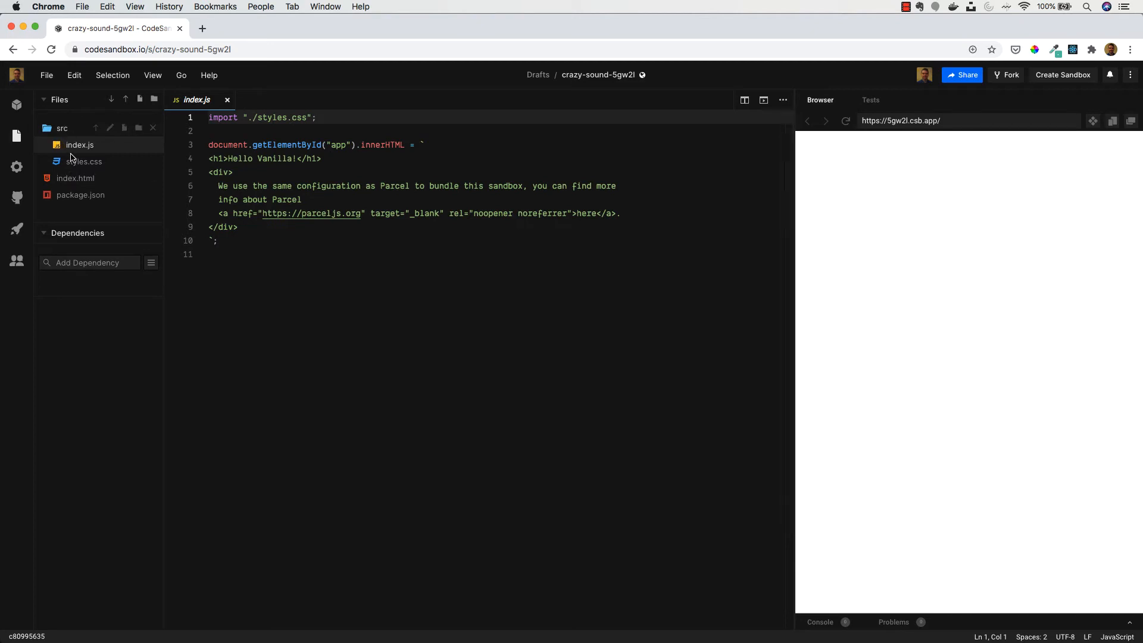
pyautogui.moveTo(874, 388)
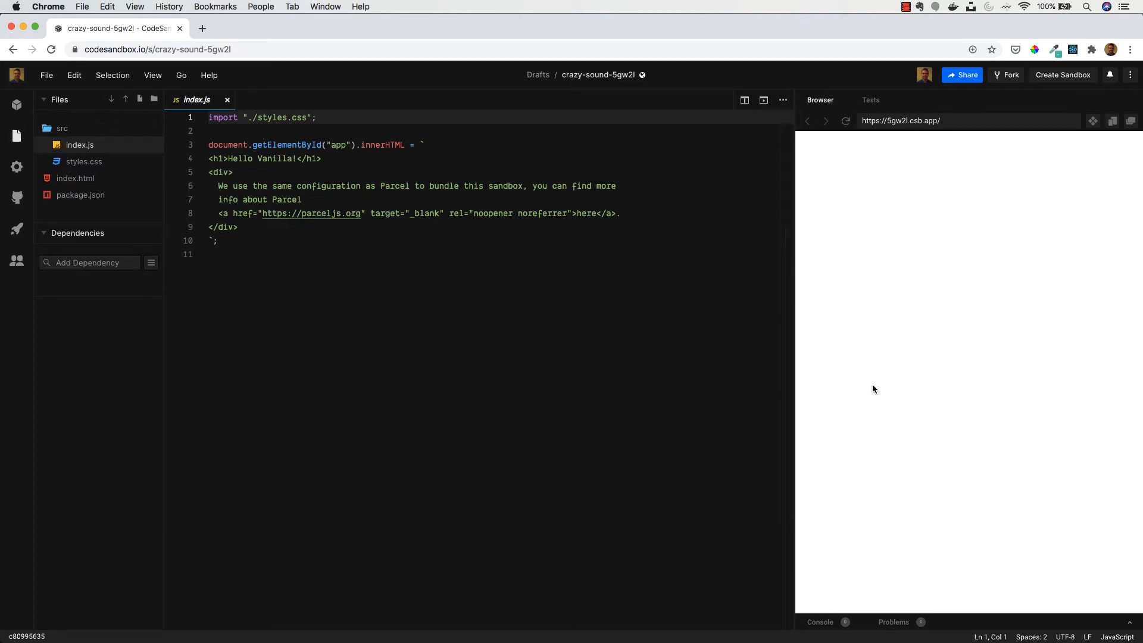
pyautogui.moveTo(865, 371)
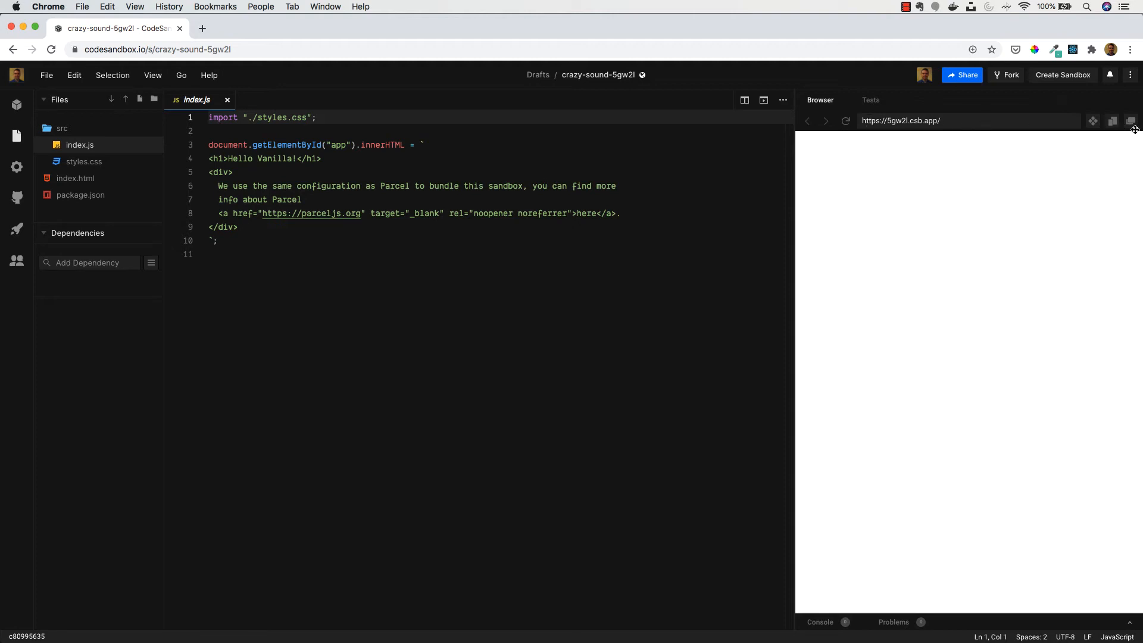
pyautogui.moveTo(1132, 121)
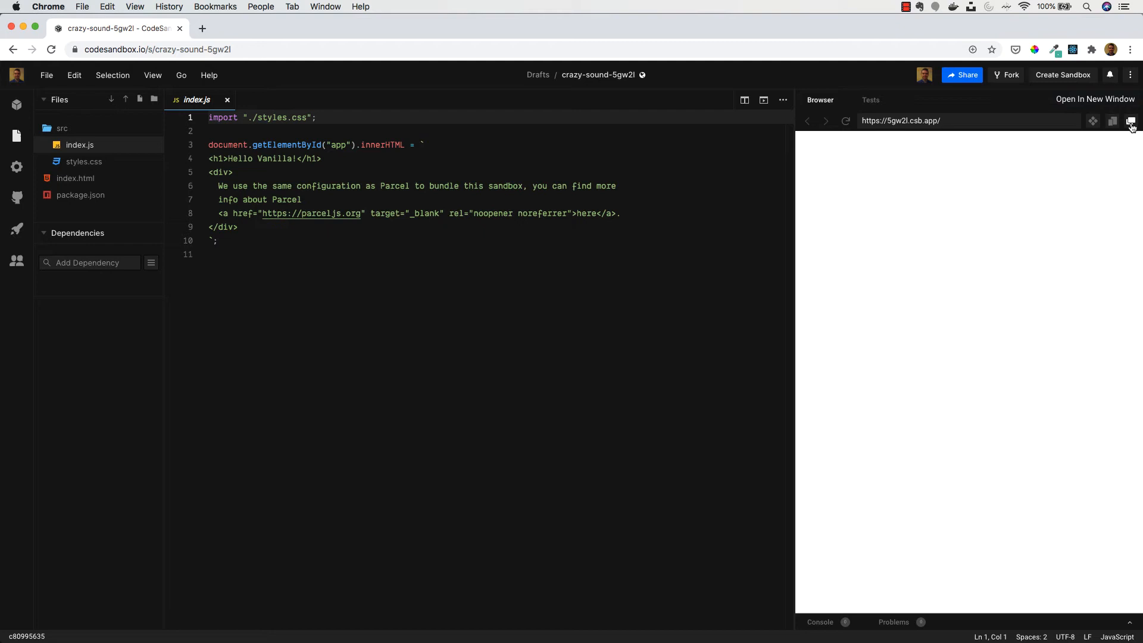
# Open the Hello Vanilla! preview in a new browser tab and return to the editor.
pyautogui.click(1133, 121)
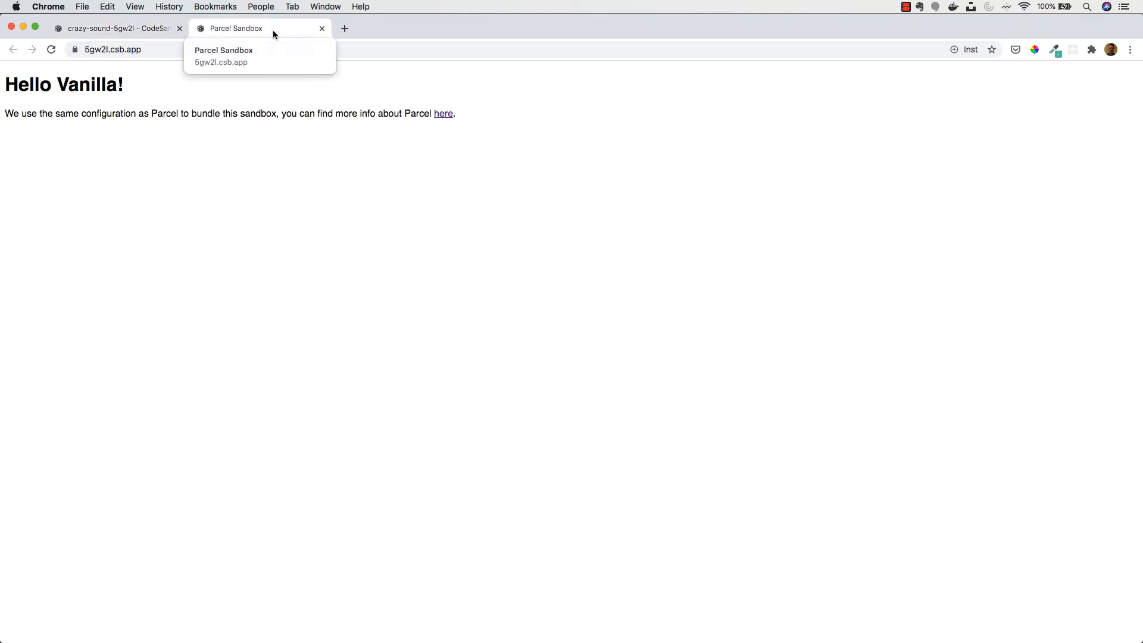
pyautogui.click(117, 29)
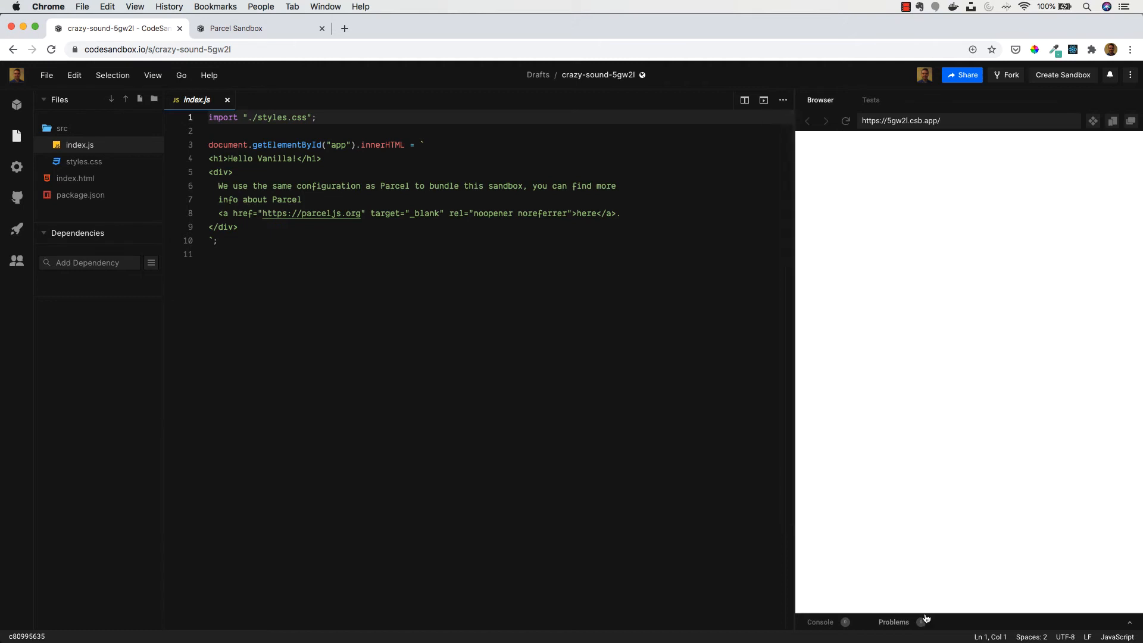
# Check the console and Problems list below the preview, then collapse the panel.
pyautogui.click(820, 621)
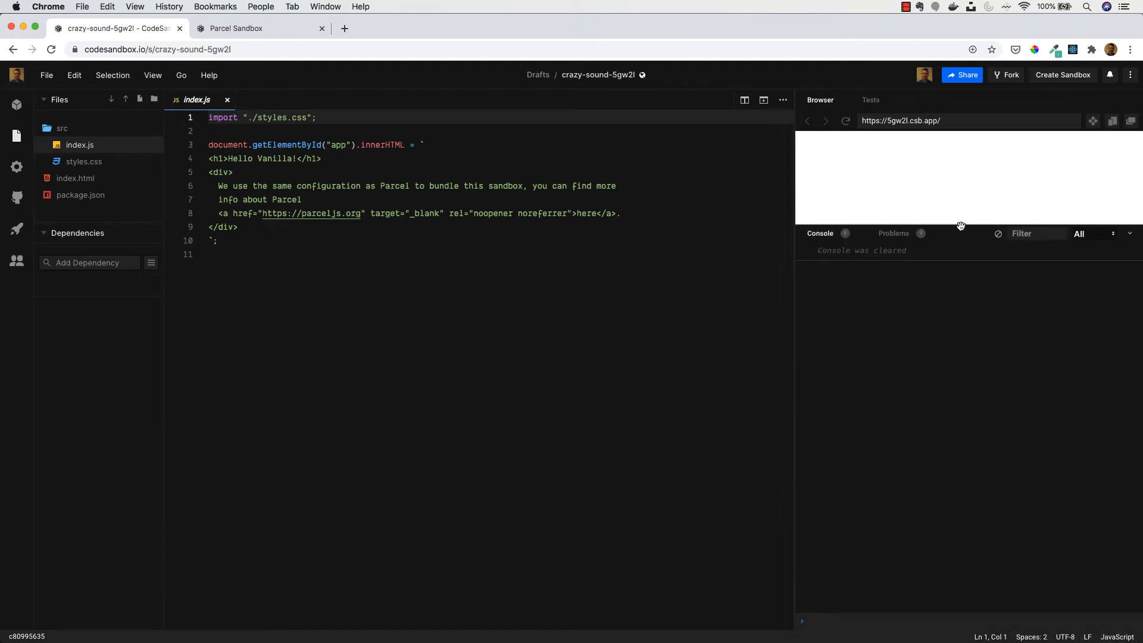
pyautogui.click(893, 233)
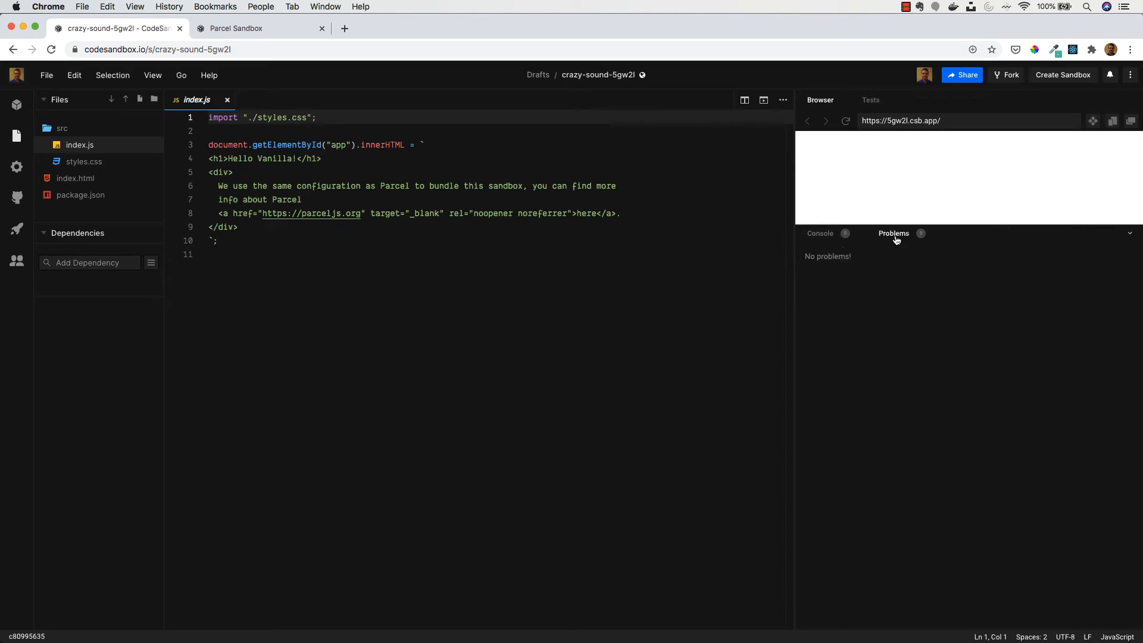
pyautogui.moveTo(888, 260)
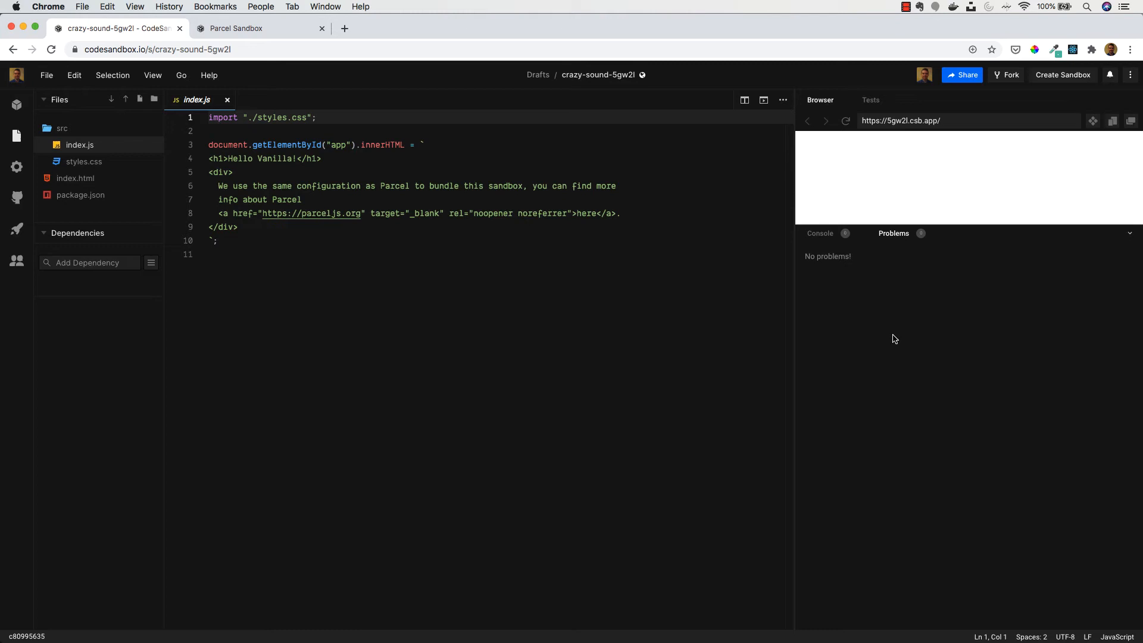
pyautogui.click(819, 233)
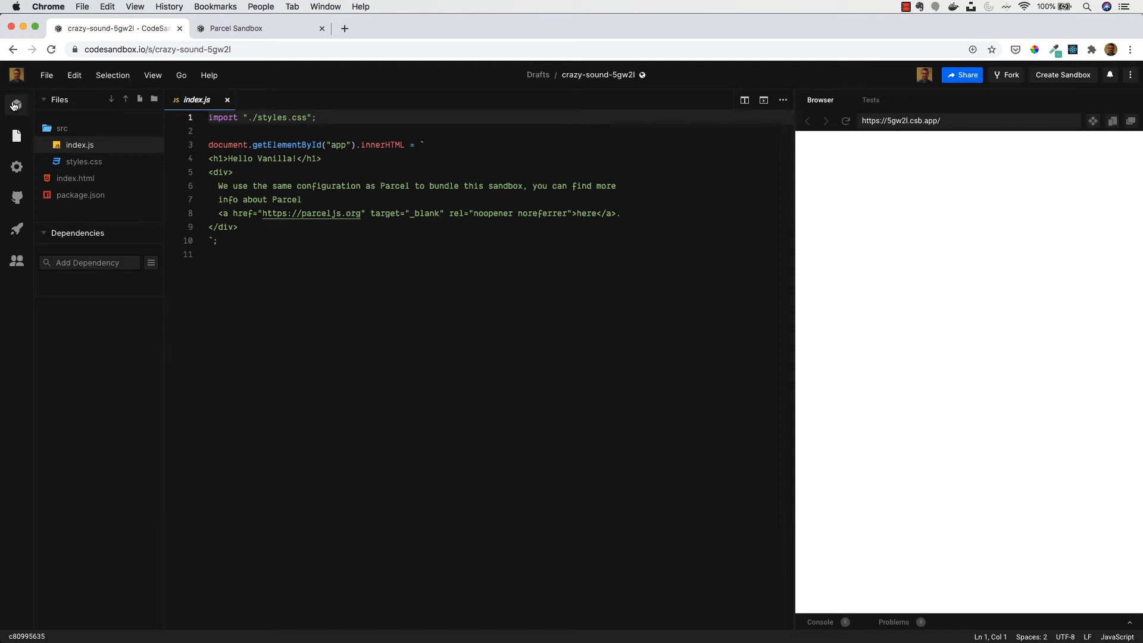
pyautogui.moveTo(17, 137)
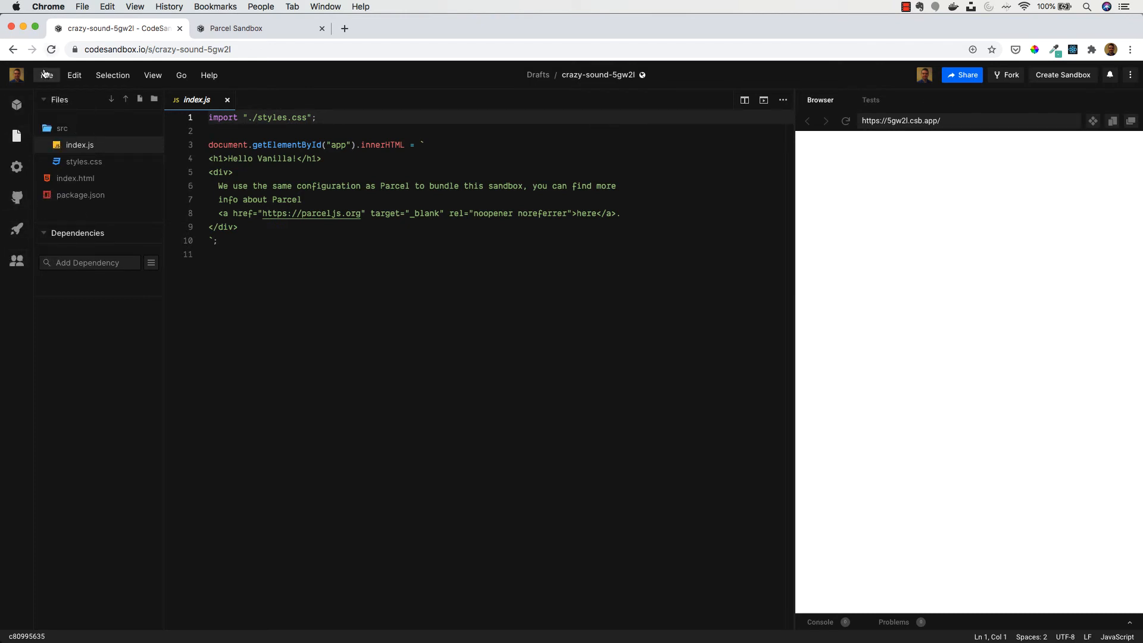
# Set Editor: Font Size to 20 in Preferences > Settings and close Settings.
pyautogui.click(46, 75)
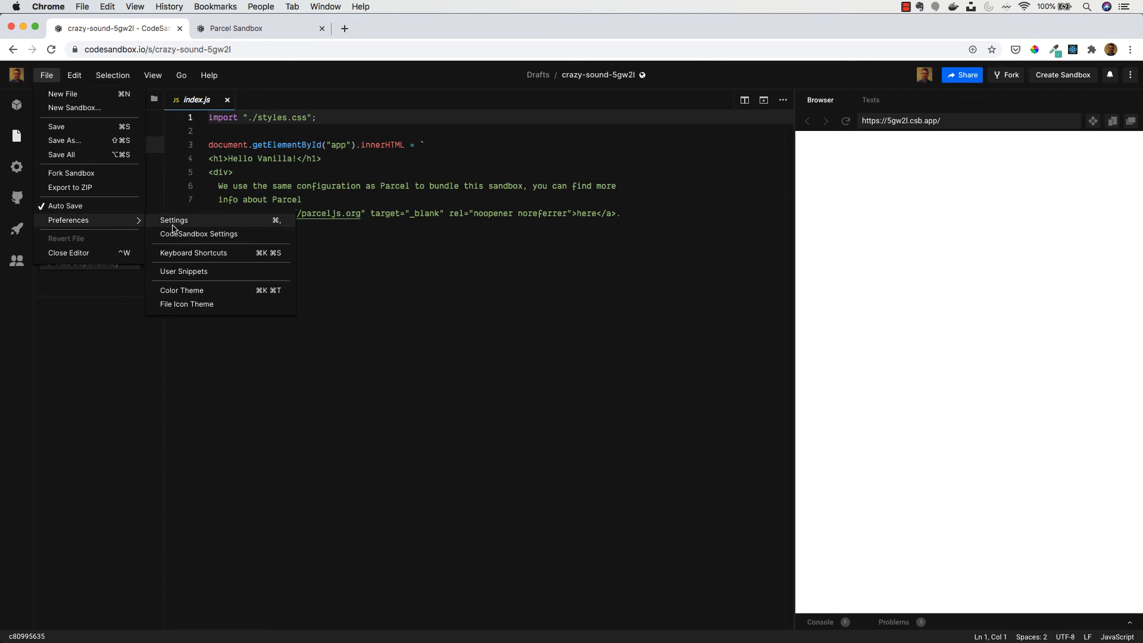
pyautogui.click(174, 220)
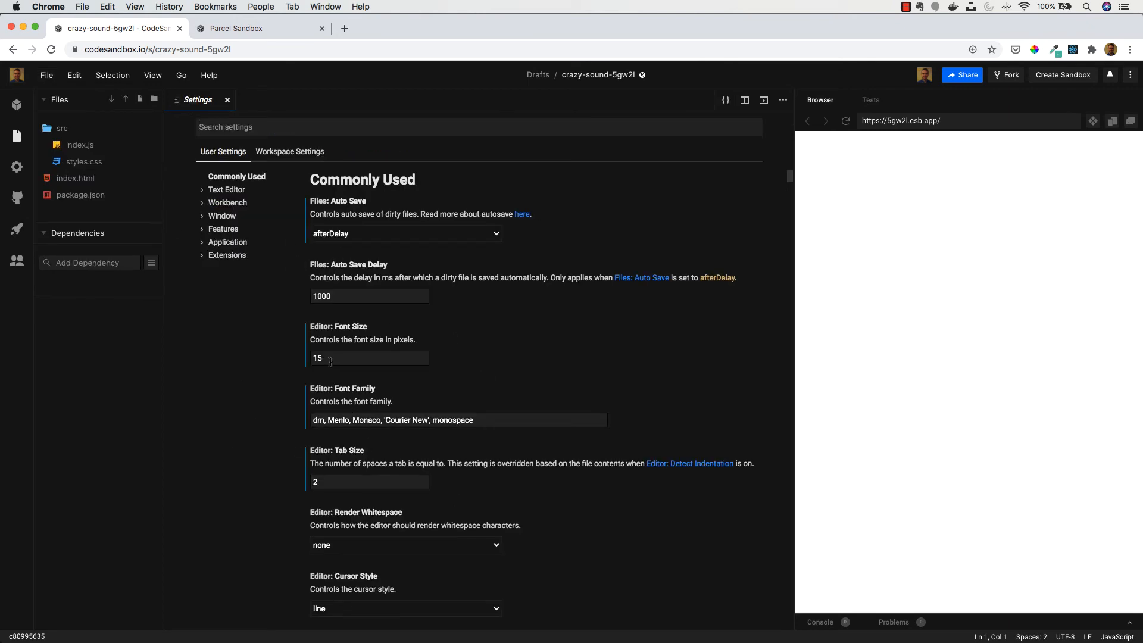
pyautogui.write('20')
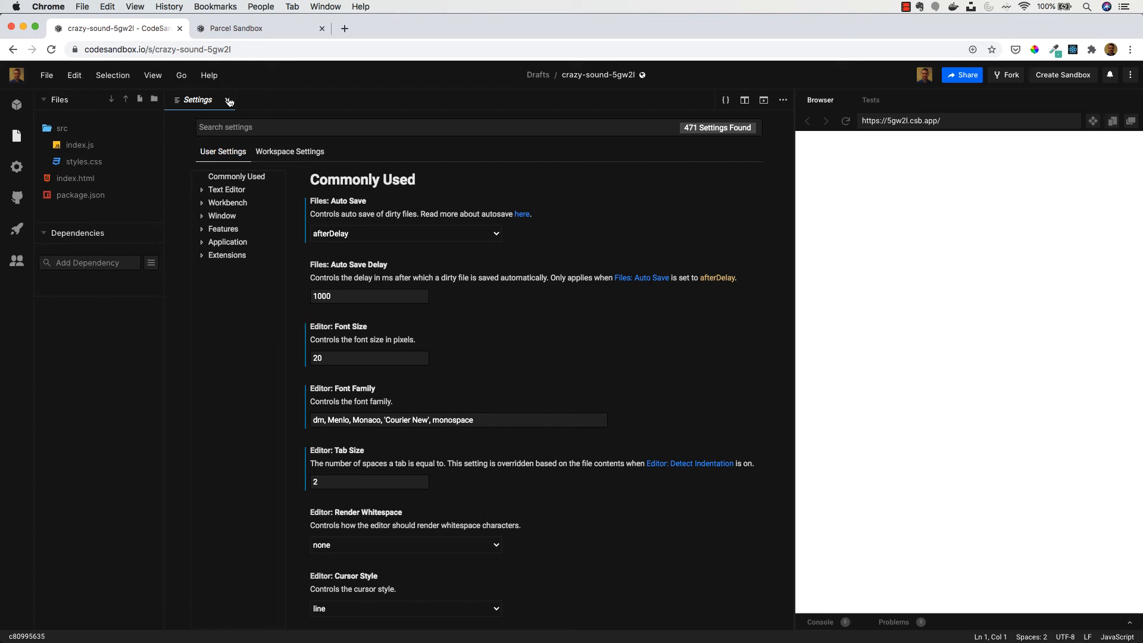
pyautogui.click(229, 100)
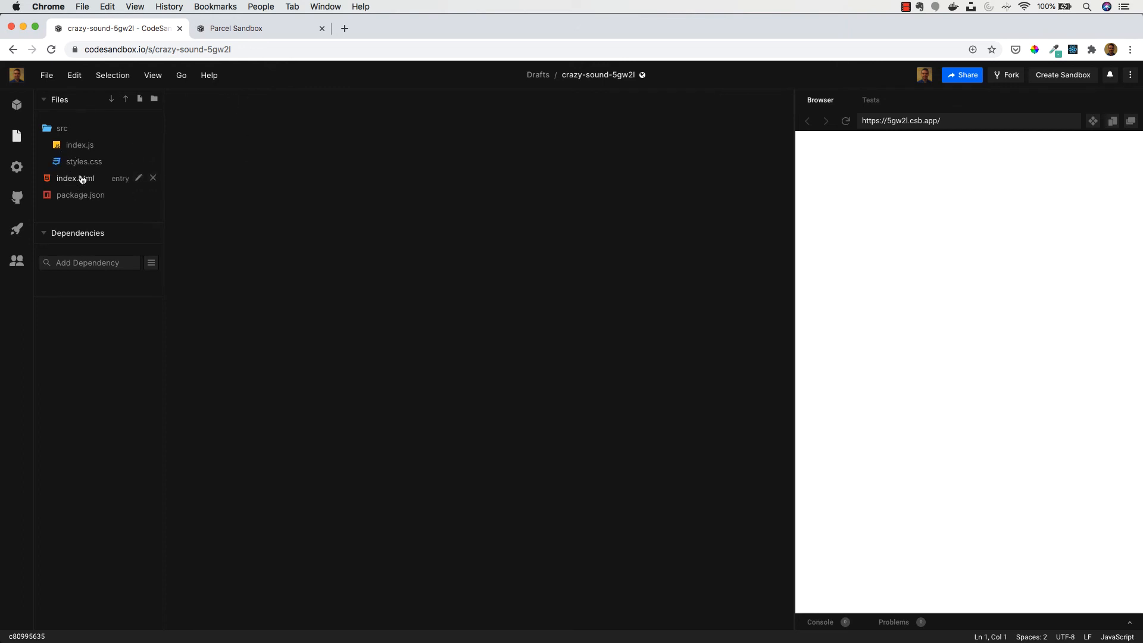
# Type 'Hello World' on line 11 of index.html and open the preview in a new window.
pyautogui.click(75, 179)
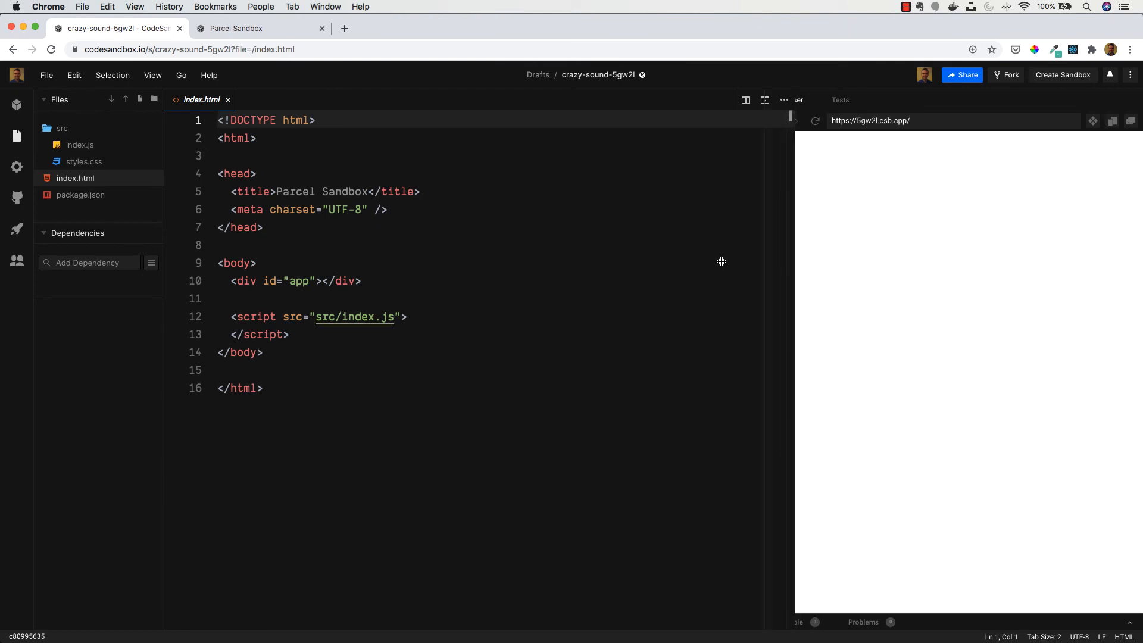
pyautogui.moveTo(793, 261); pyautogui.dragTo(733, 261)
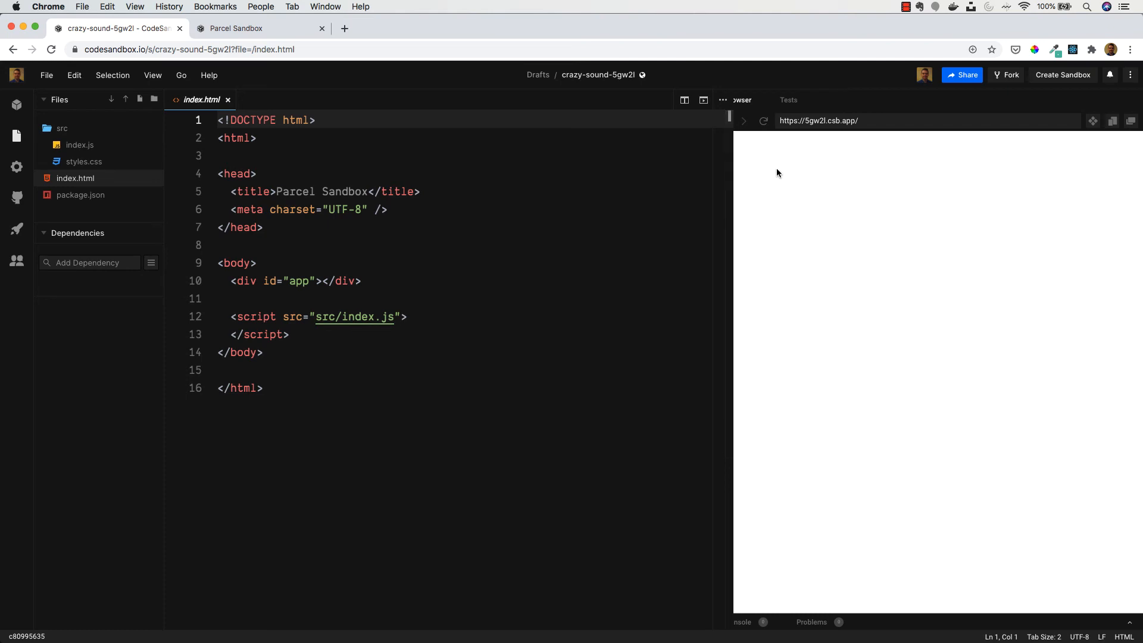
pyautogui.click(319, 298)
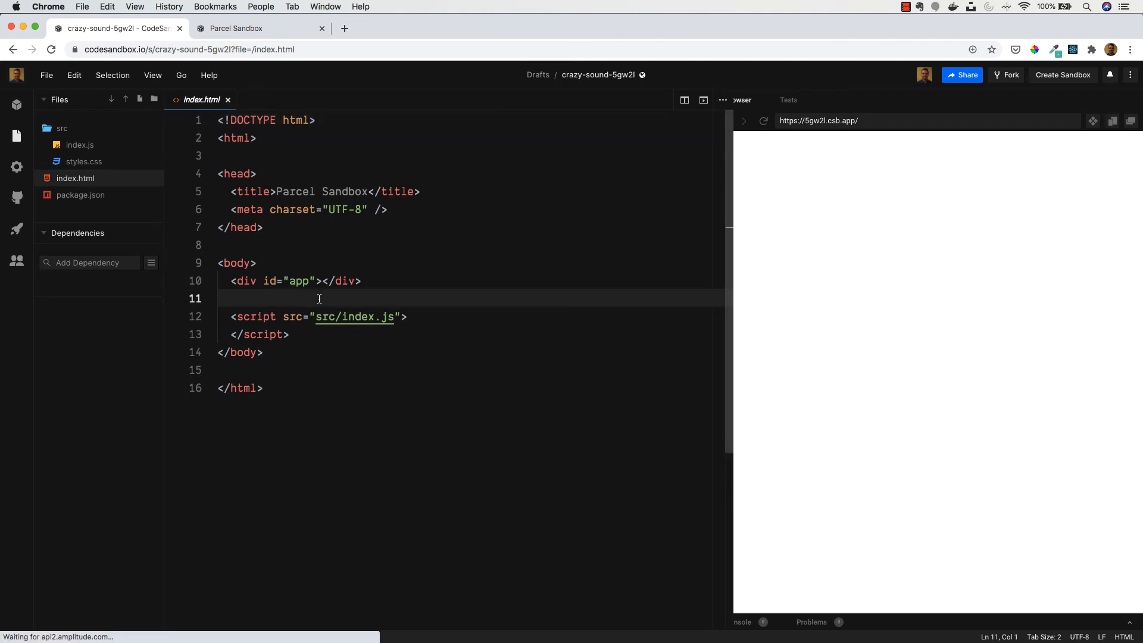
pyautogui.write('Hell')
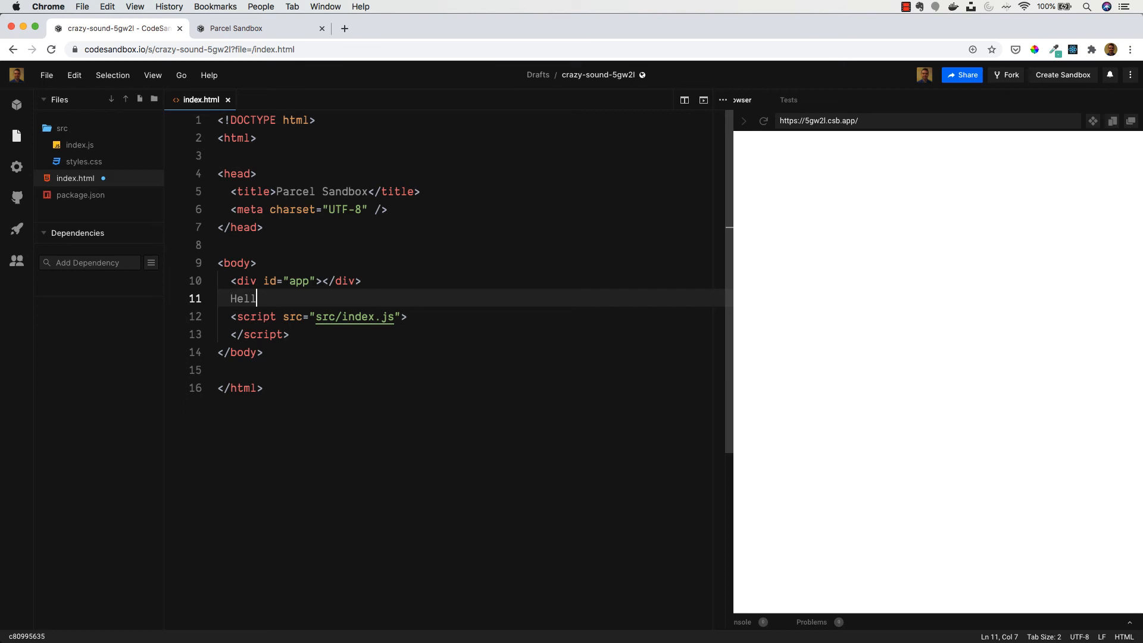
pyautogui.write('o World')
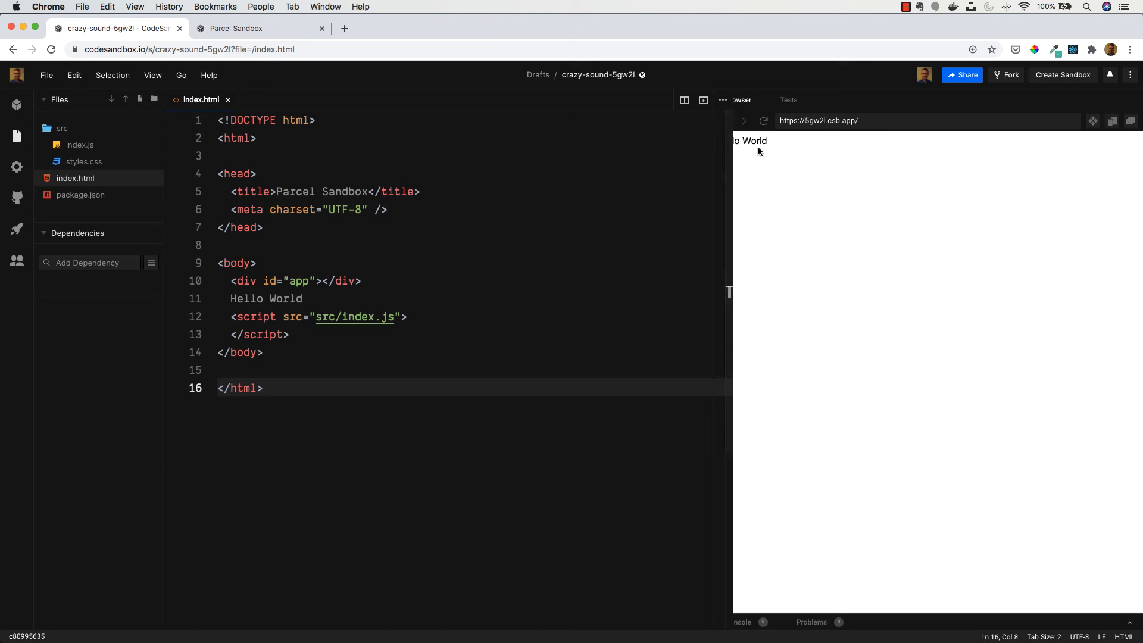
pyautogui.doubleClick(758, 140)
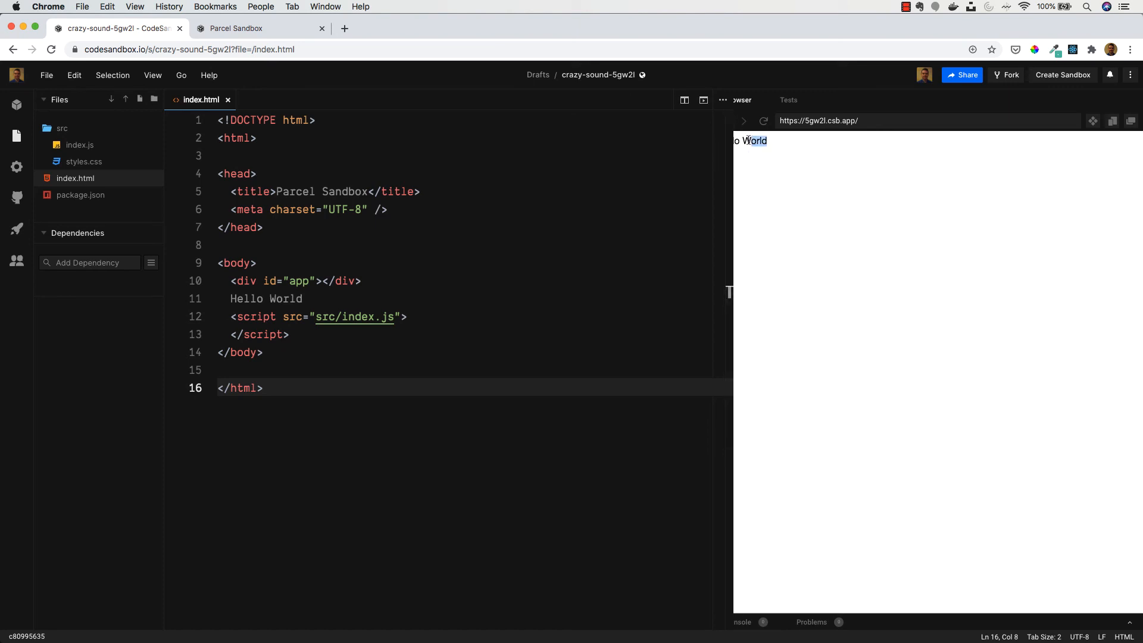
pyautogui.click(260, 29)
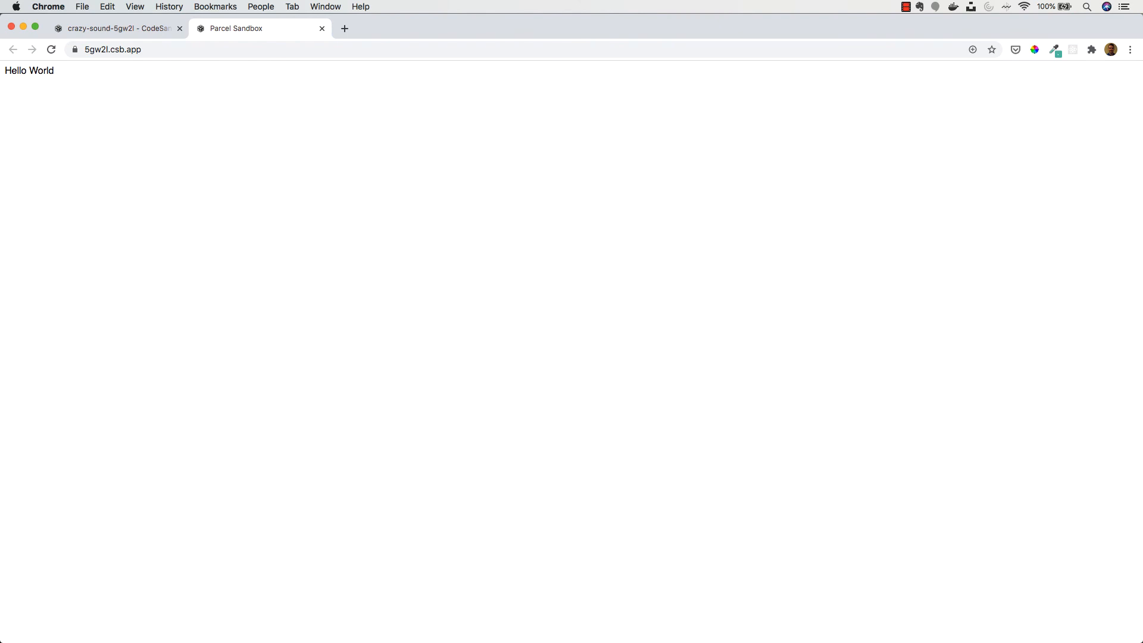
# Inspect the Hello World tab's developer console, then switch back to the CodeSandbox tab.
pyautogui.click(1129, 49)
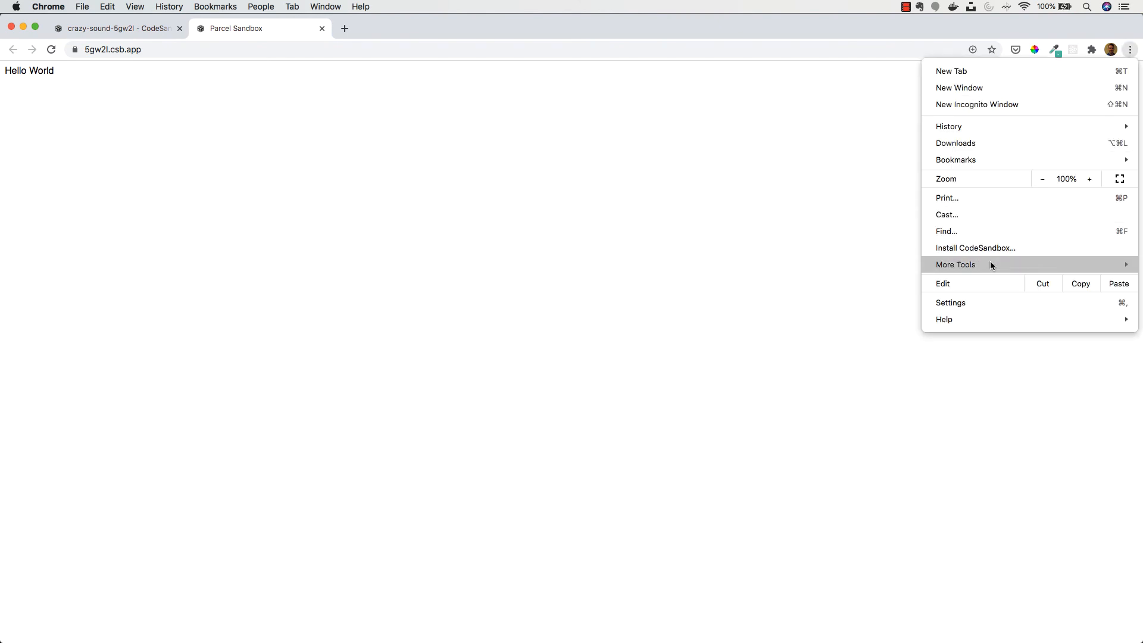
pyautogui.click(795, 363)
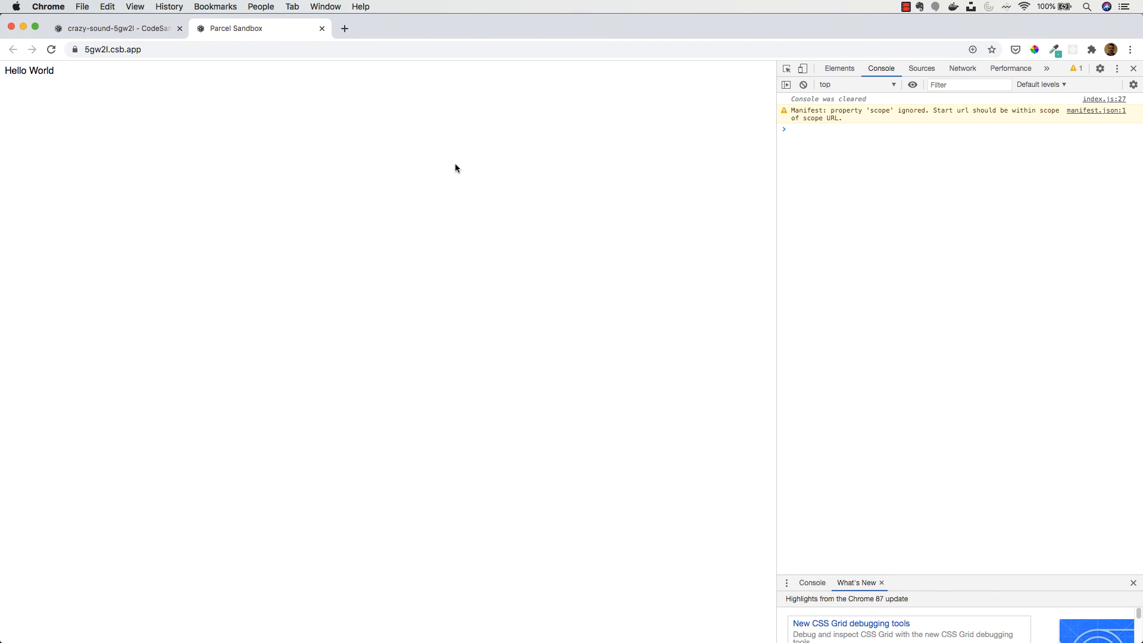
pyautogui.click(116, 29)
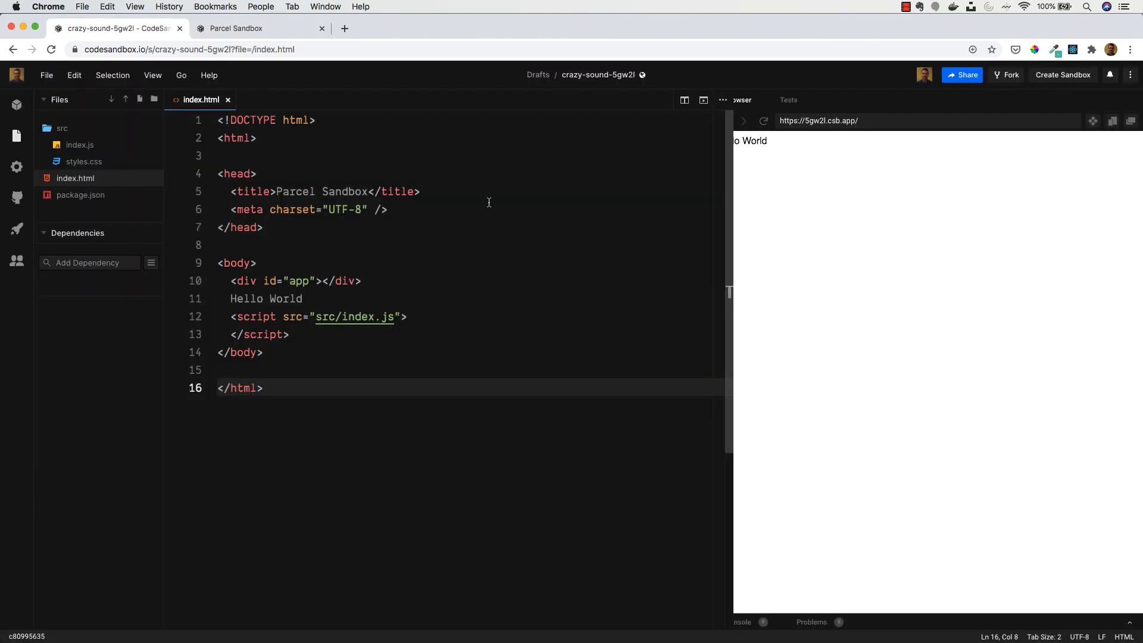